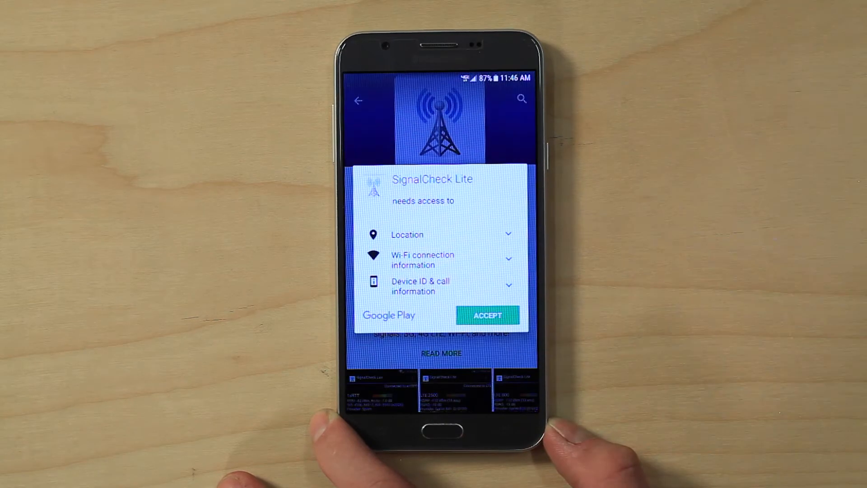
Accept the permissions SignalCheck Lite requests so it installs from Google Play.
click(487, 314)
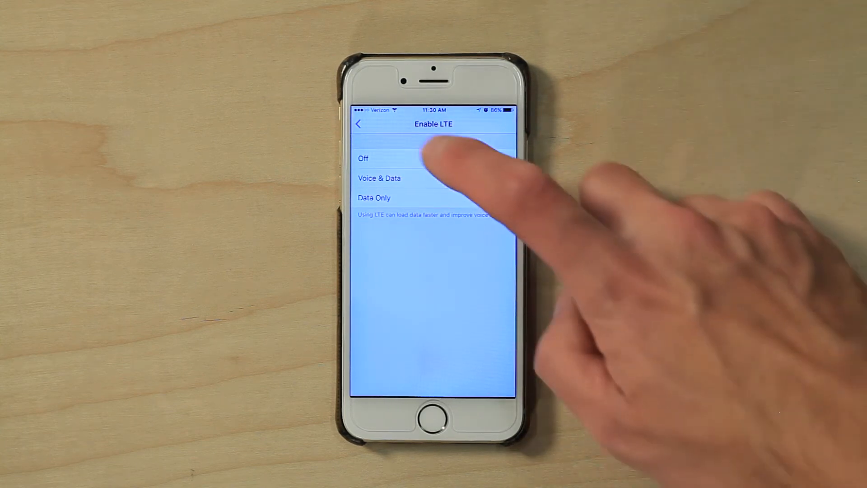
click(364, 158)
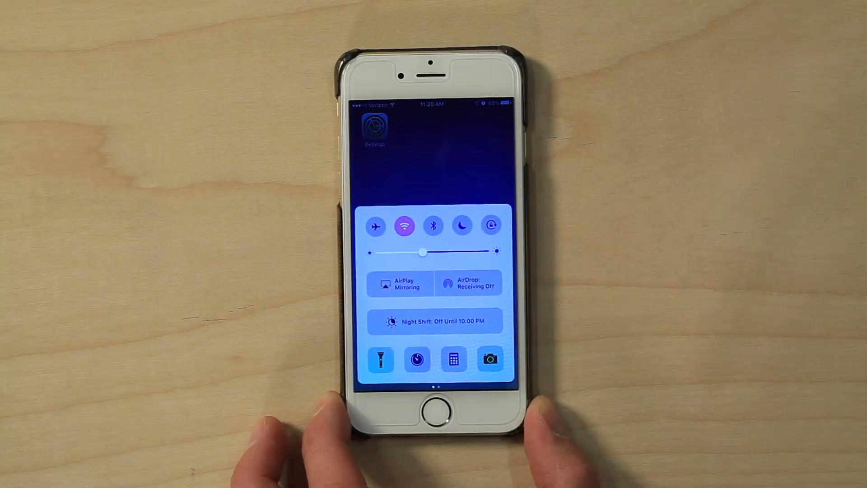
Dismiss Control Center to return to the Cellular settings page.
click(375, 226)
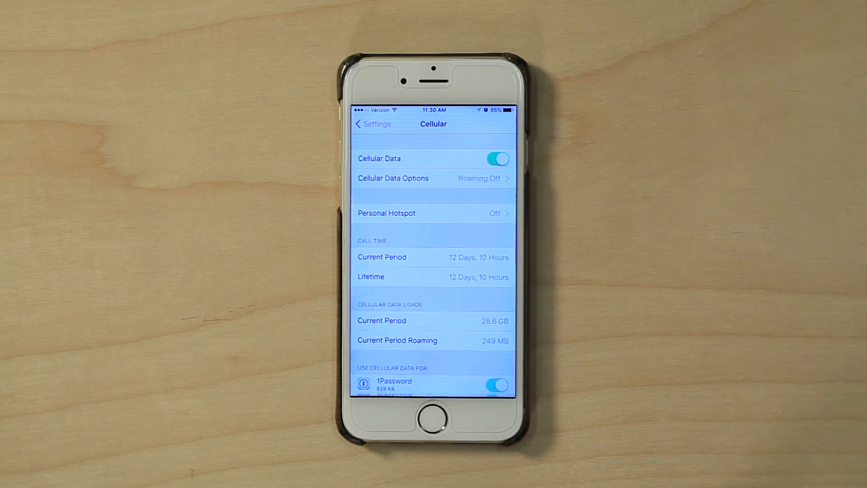
Under Cellular Data Options, set Enable LTE to Off.
click(393, 178)
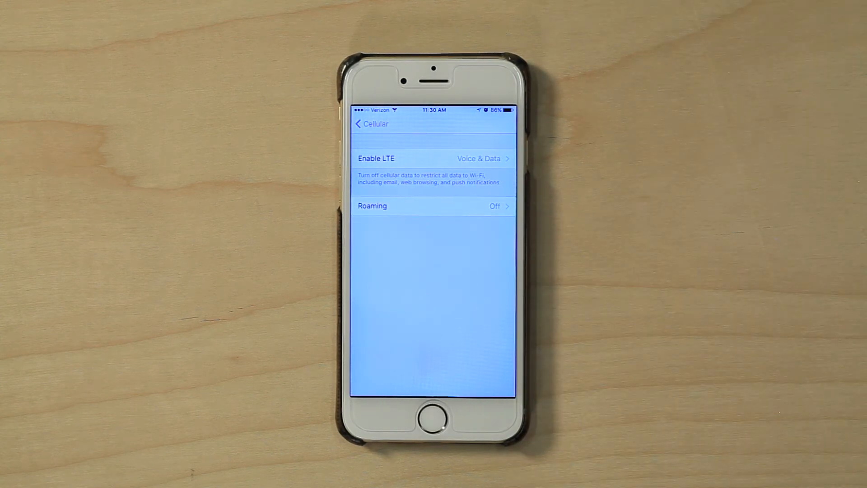
click(433, 158)
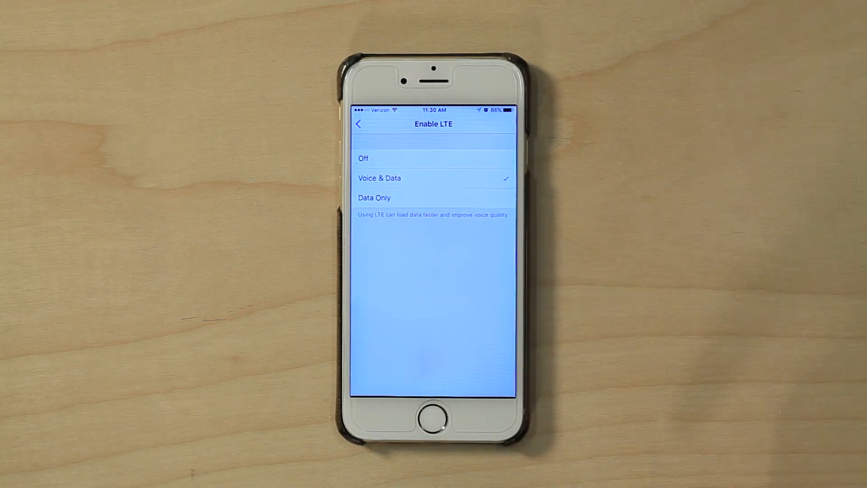
click(363, 158)
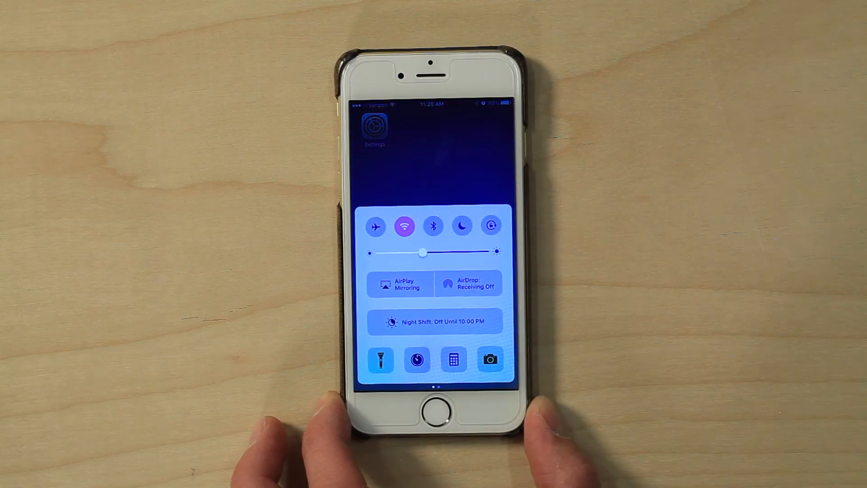
Dismiss Control Center and set Enable LTE back to Voice & Data.
click(376, 226)
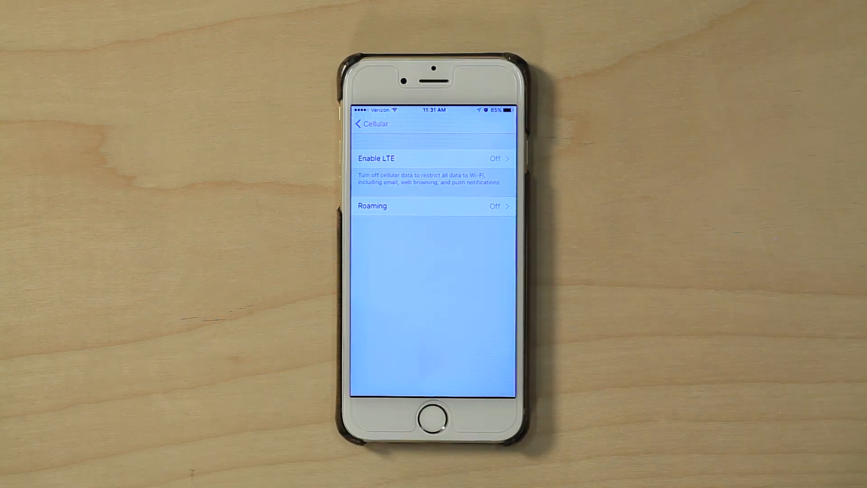
click(433, 158)
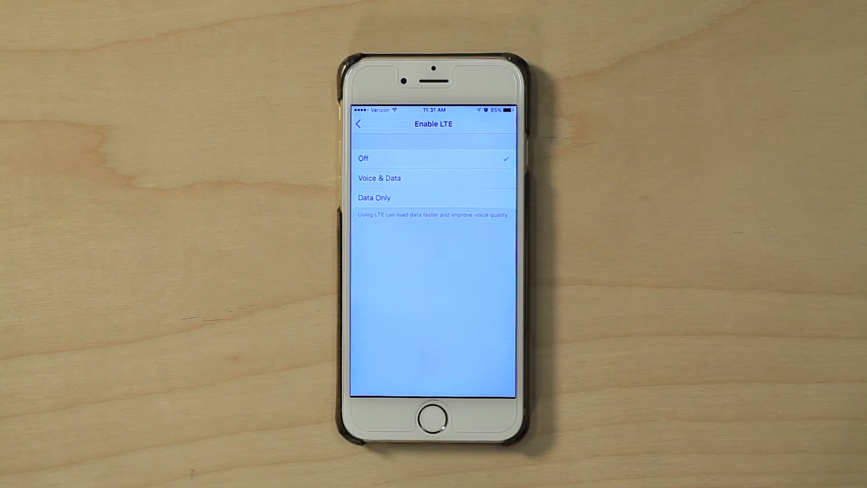
click(379, 178)
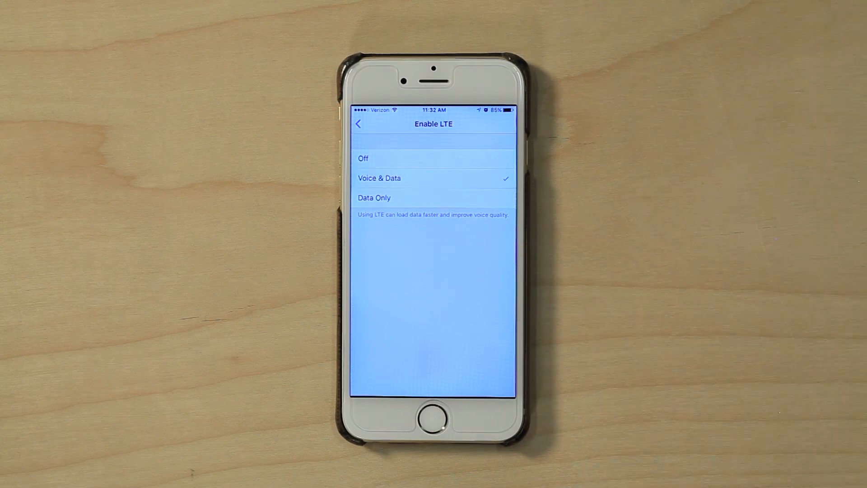